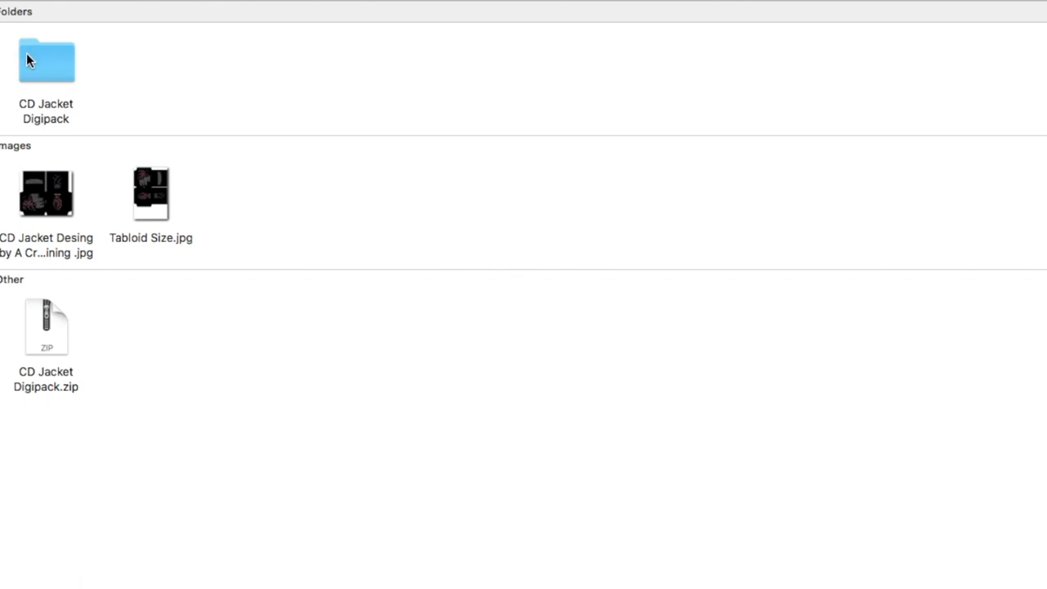
Step: Open the CD Jacket Digipack folder from the Finder sidebar
click(43, 58)
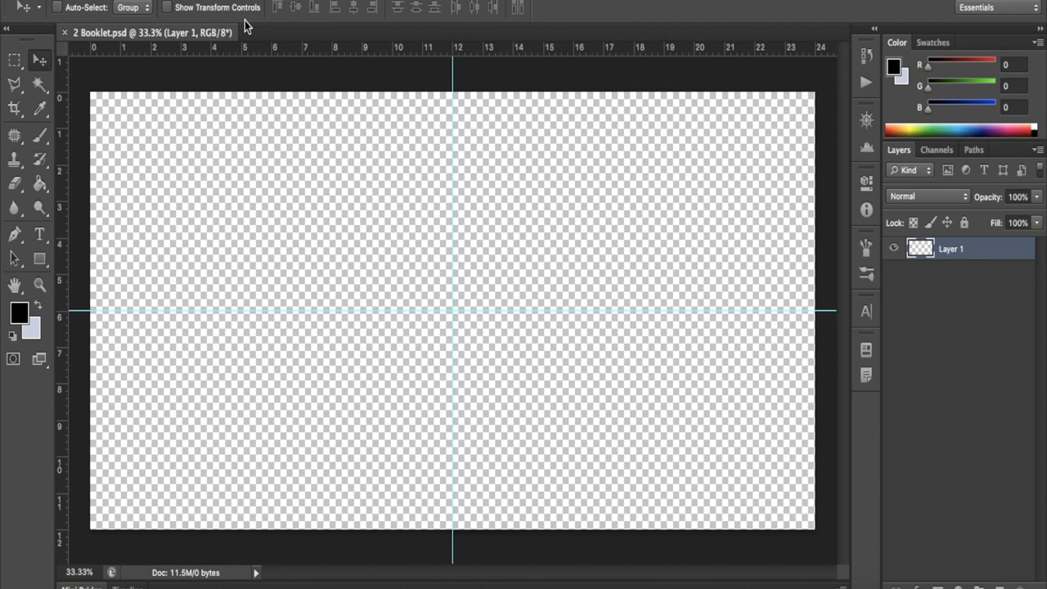
mouse_move(392, 77)
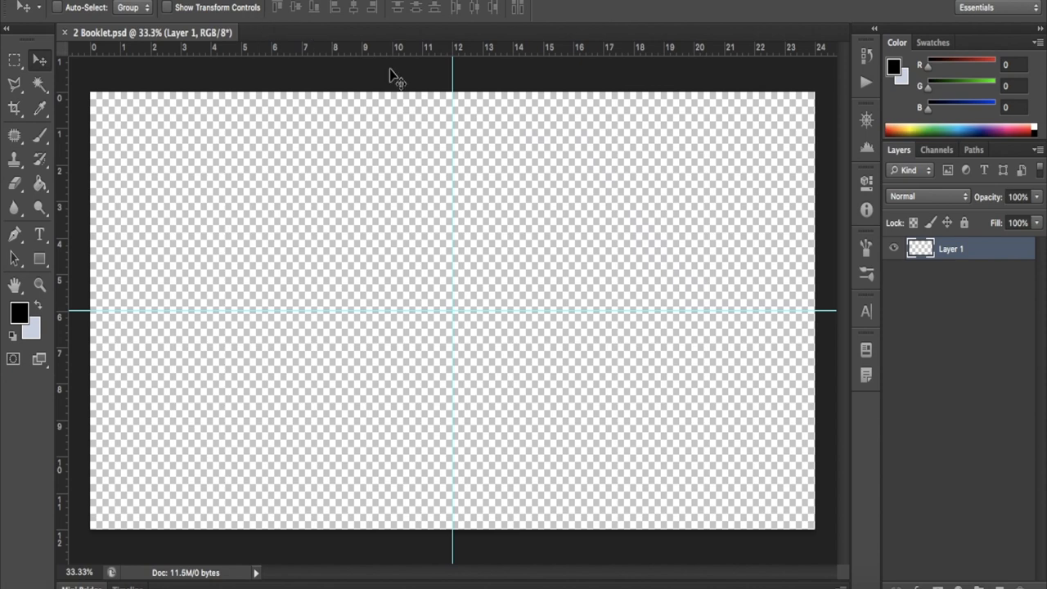
mouse_move(775, 106)
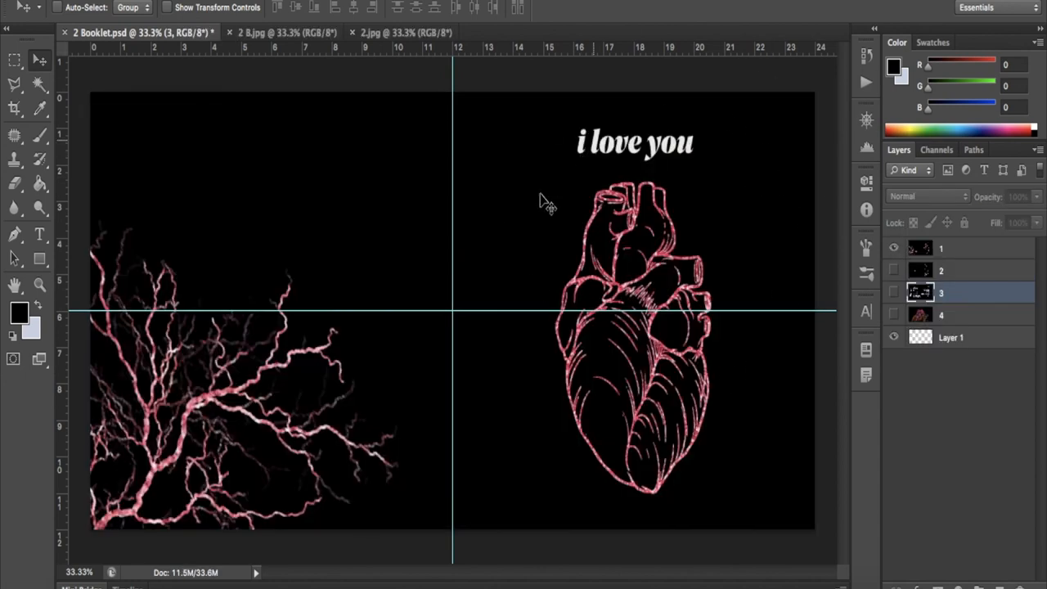
mouse_move(707, 279)
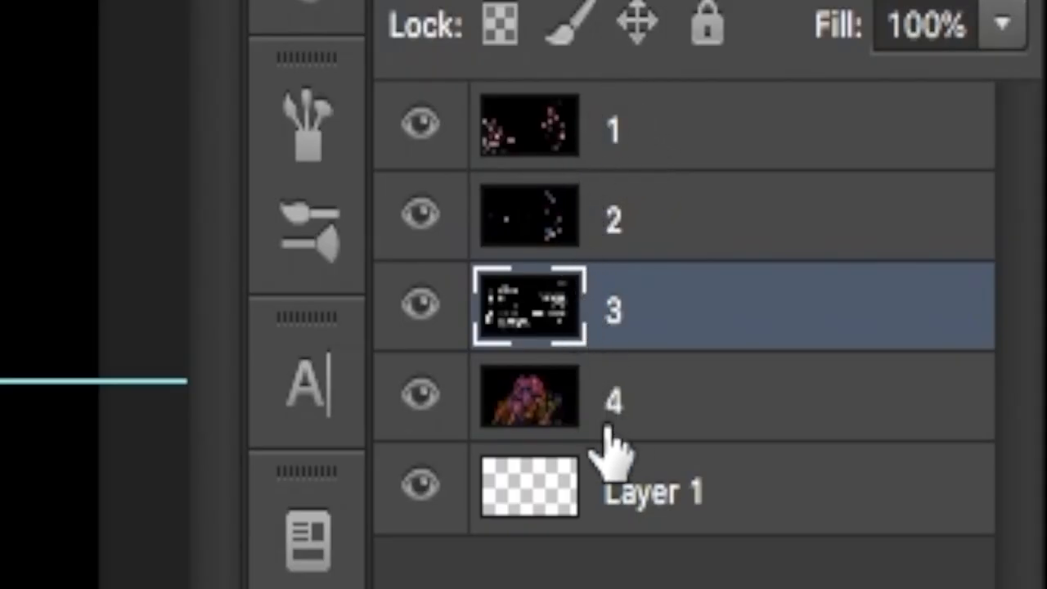
mouse_move(601, 417)
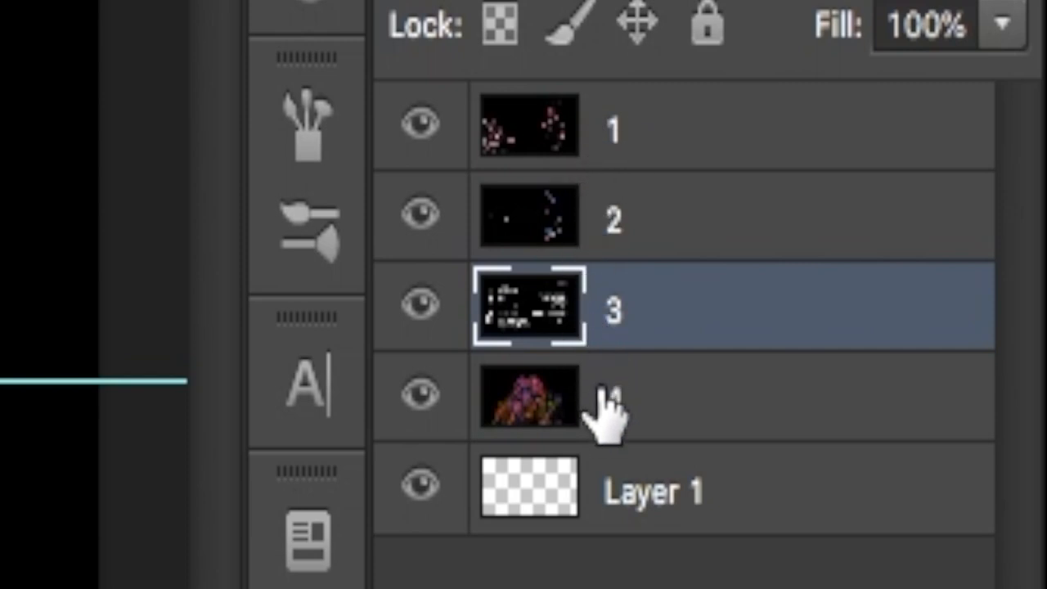
mouse_move(581, 211)
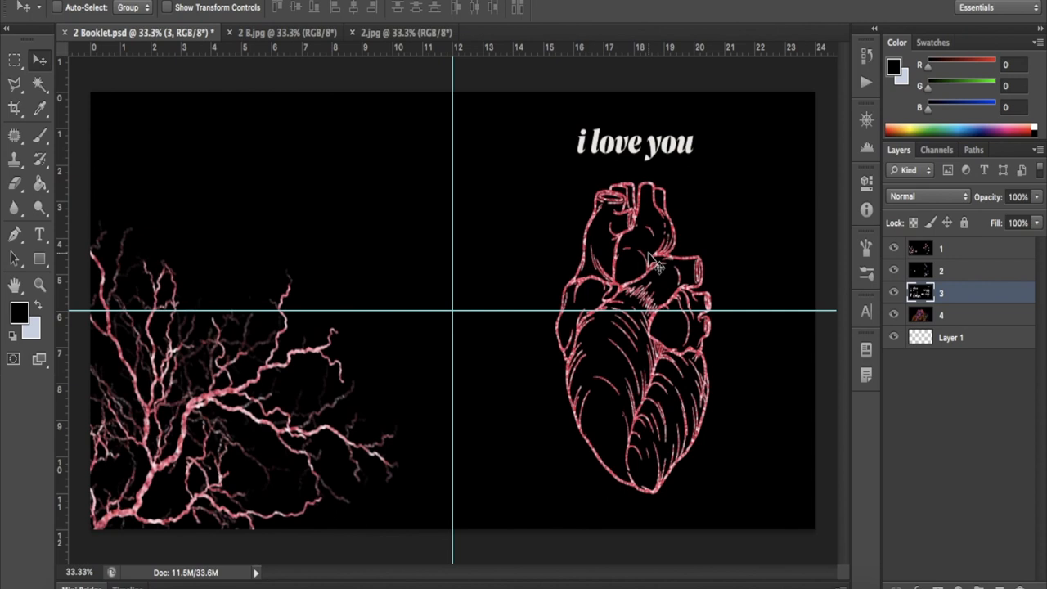
Step: Turn on visibility for the numbered artwork layers in the Layers panel
click(953, 248)
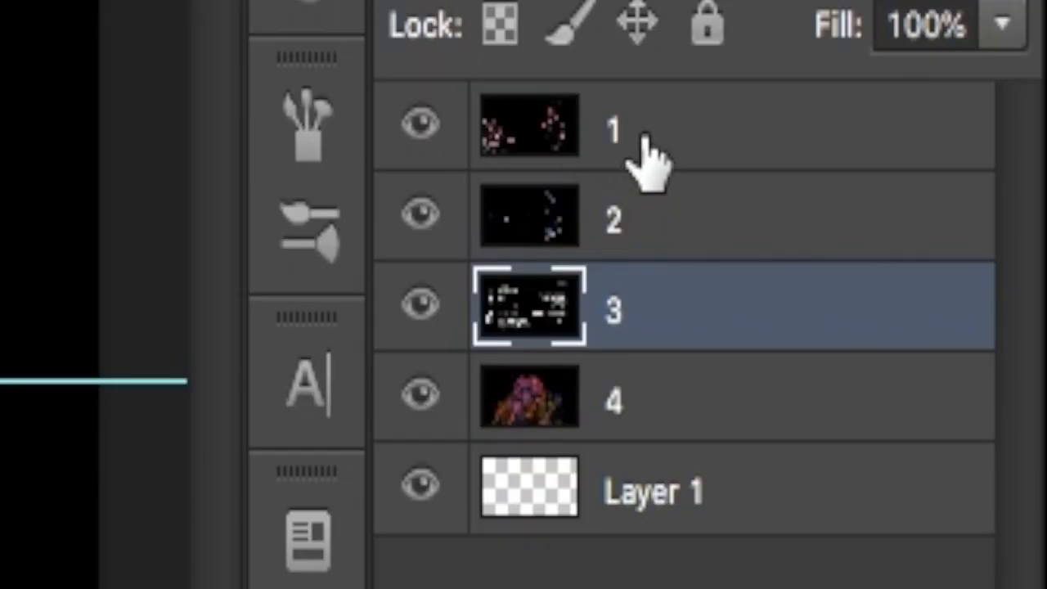
mouse_move(577, 262)
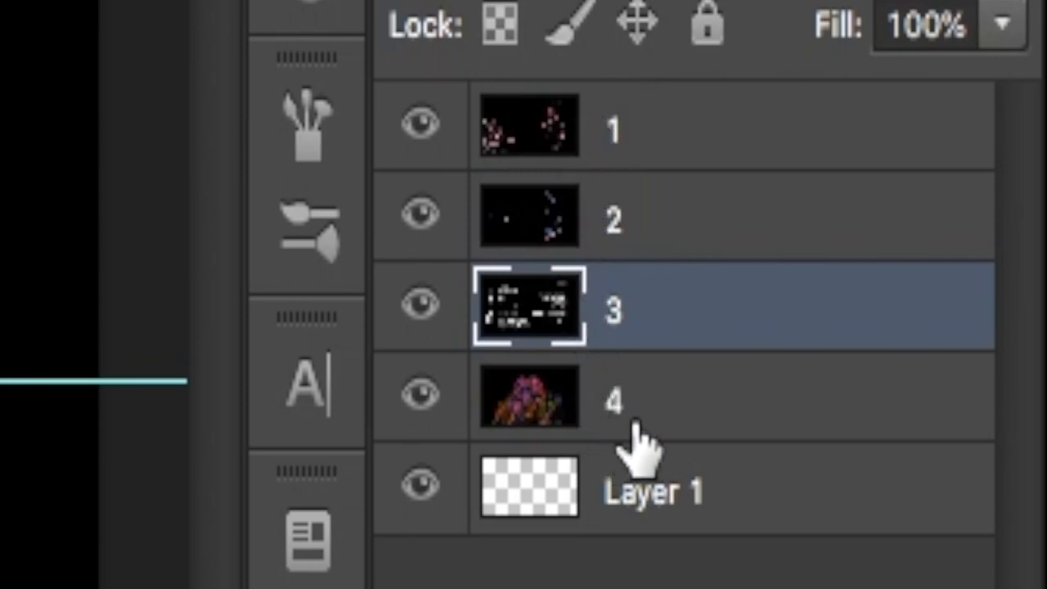
mouse_move(610, 131)
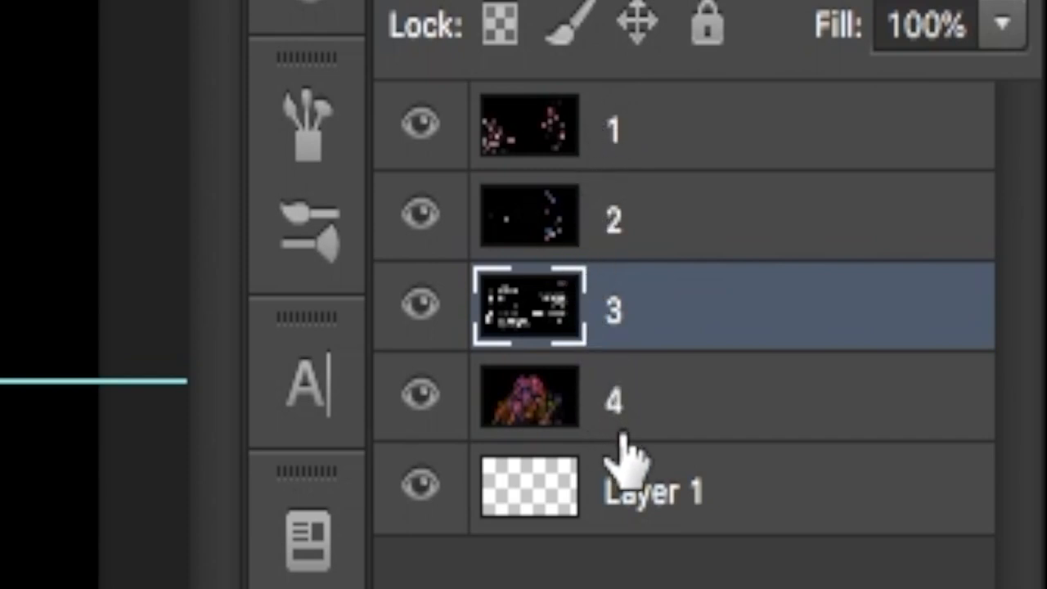
mouse_move(622, 135)
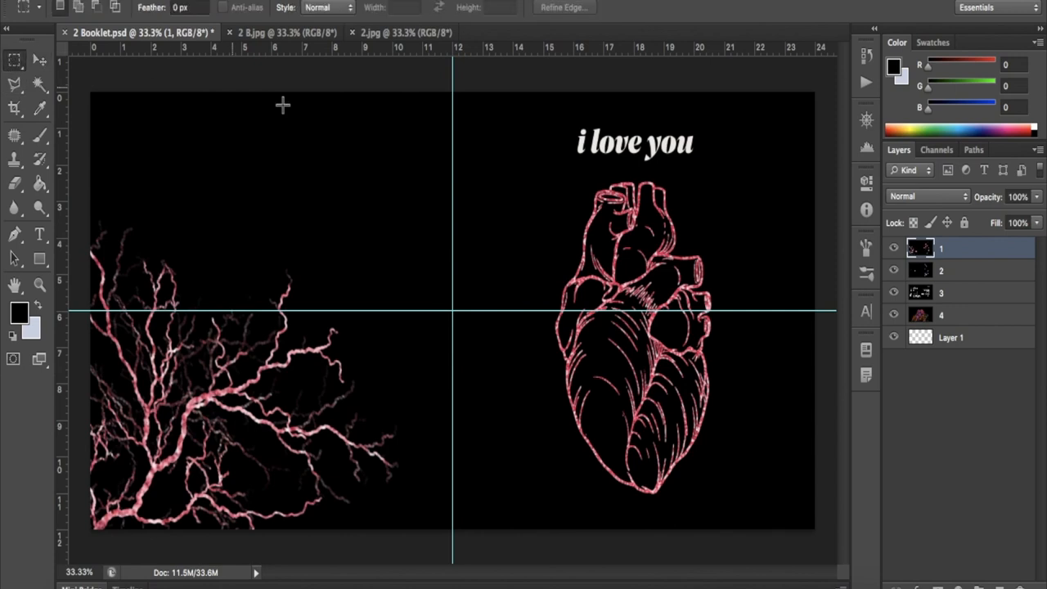
mouse_move(329, 128)
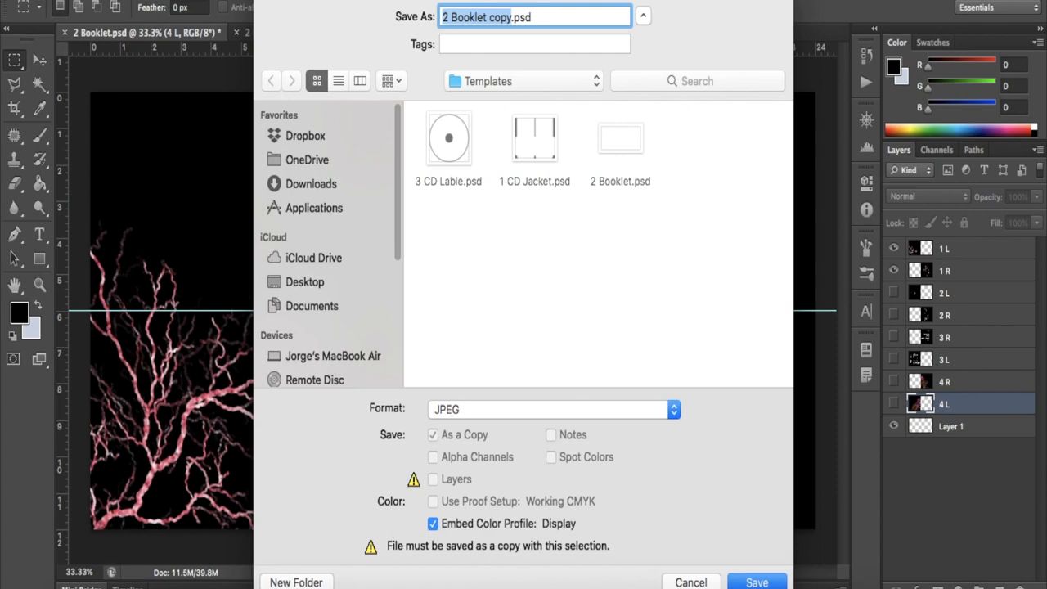
Step: Save the first two page pairings as JPEG copies A.jpg and B.jpg
text(A.jpg)
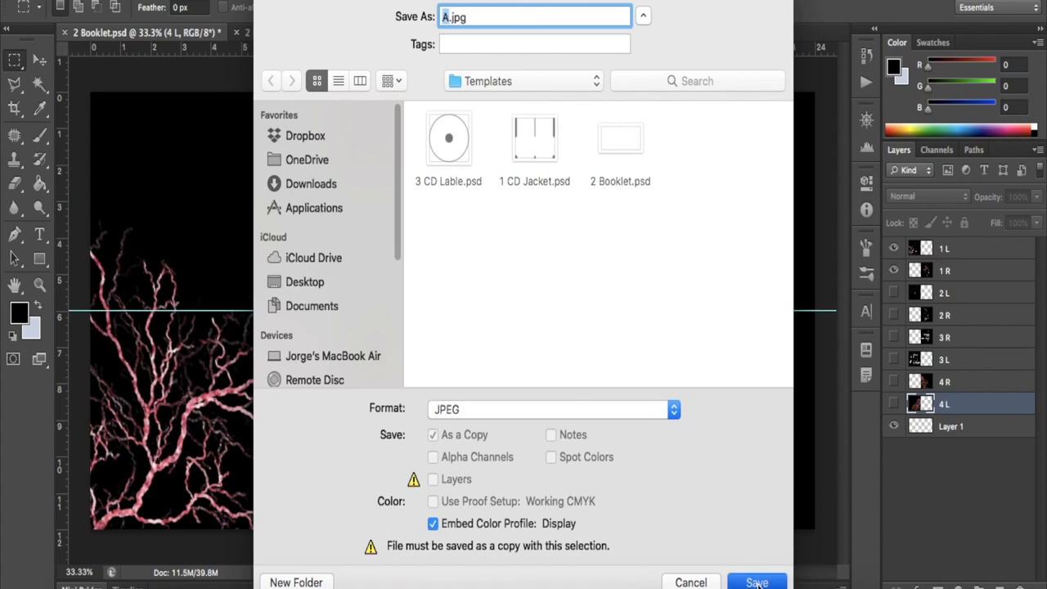
click(758, 583)
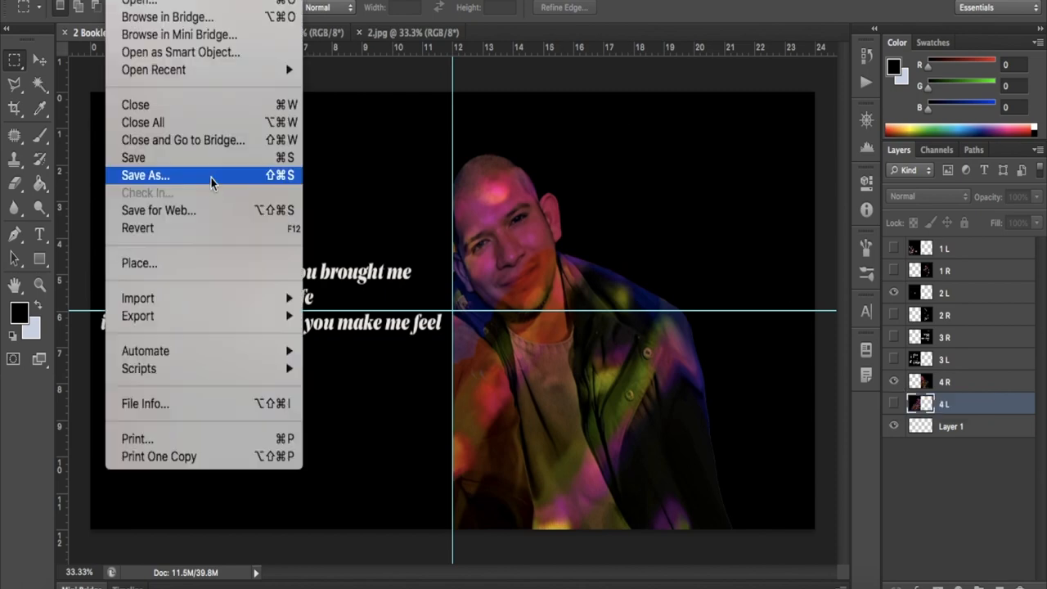
click(146, 175)
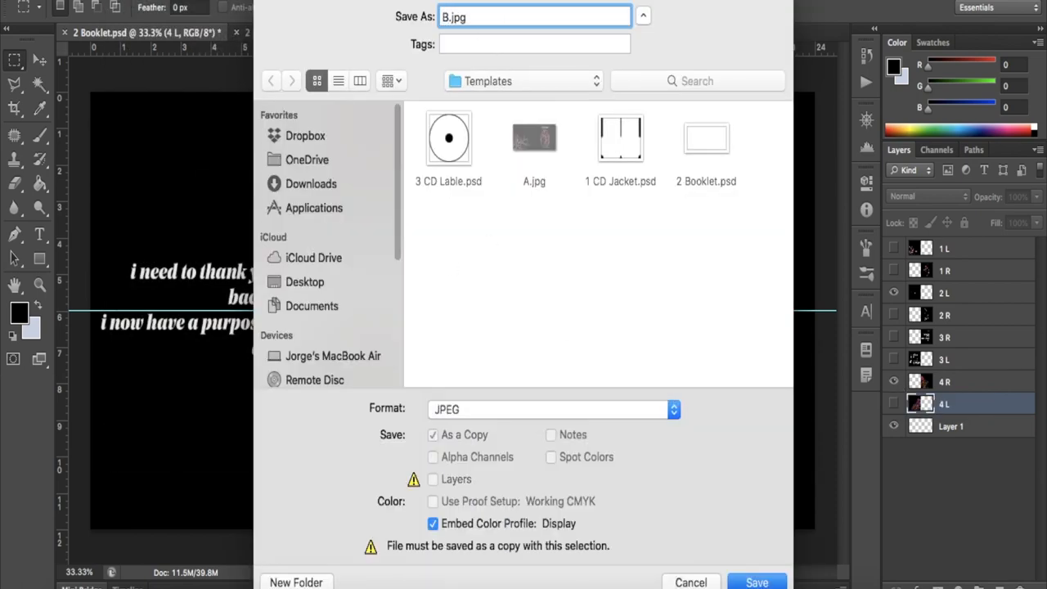
click(757, 582)
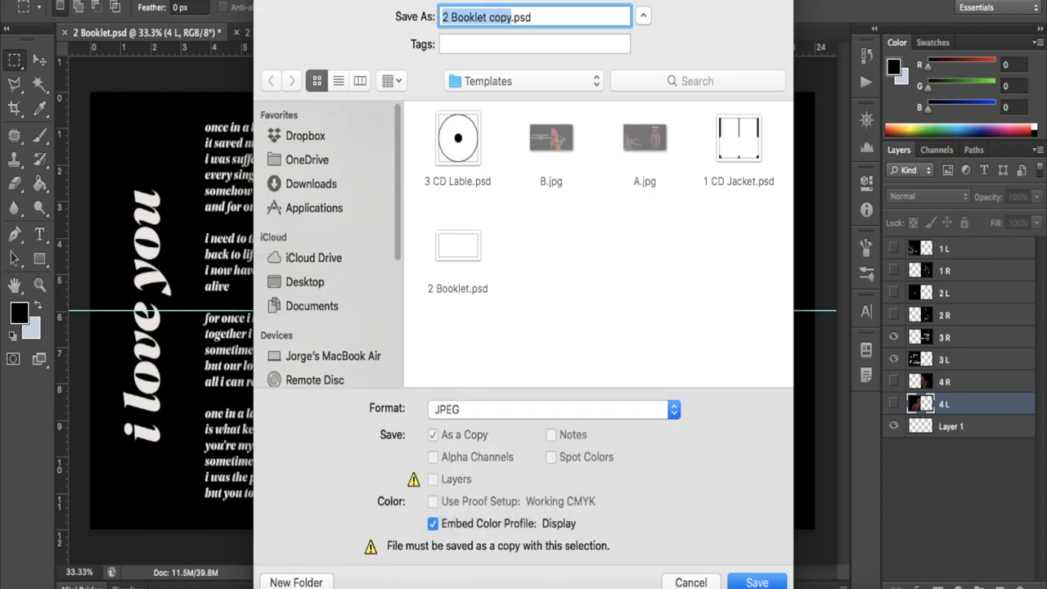
Step: Save the remaining pairings as C.jpg and D.jpg, accepting the JPEG quality settings
click(758, 582)
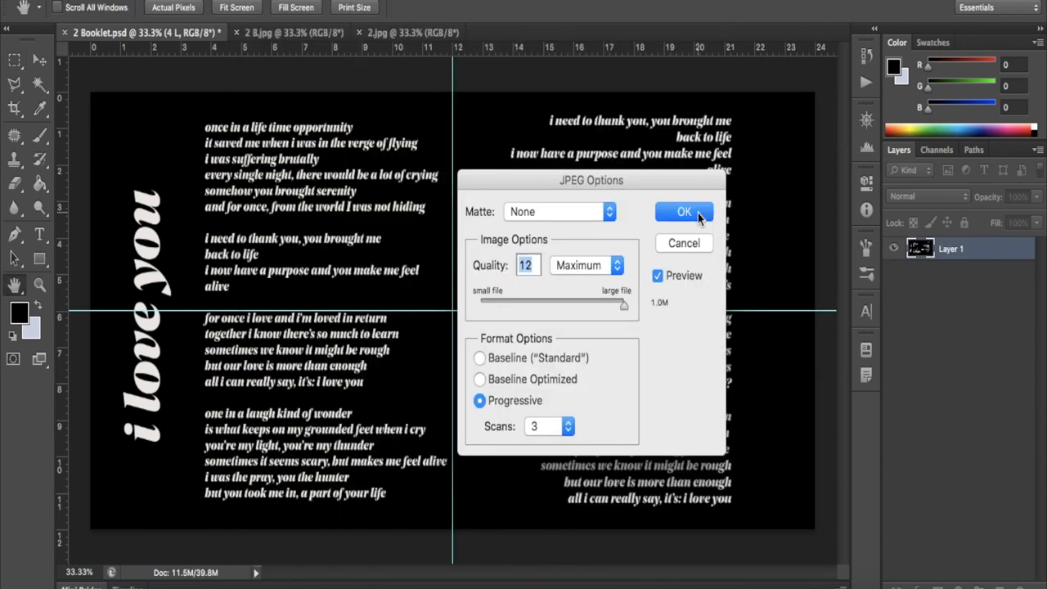
click(684, 212)
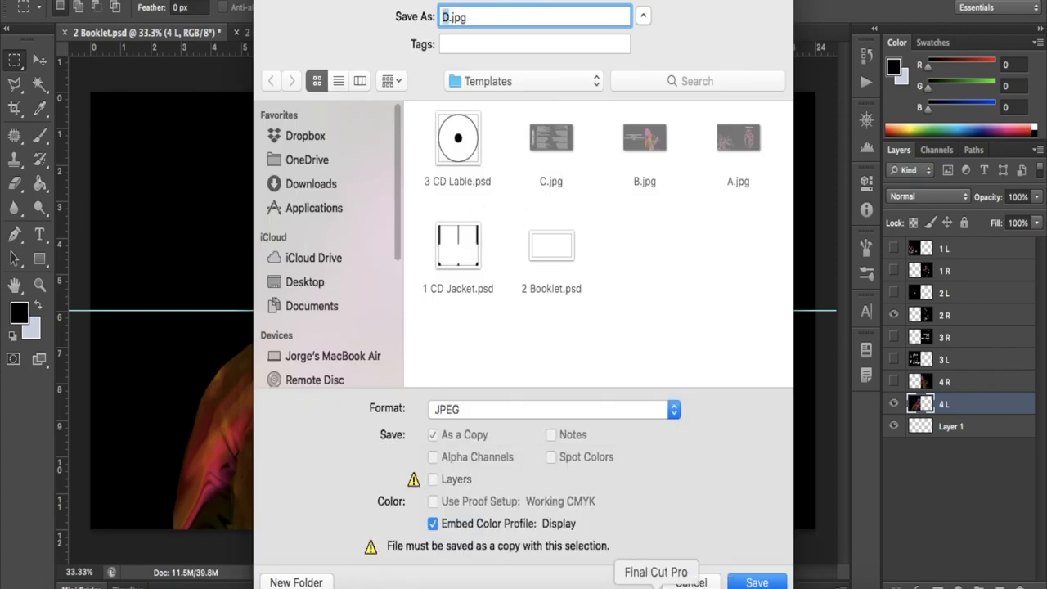
click(757, 581)
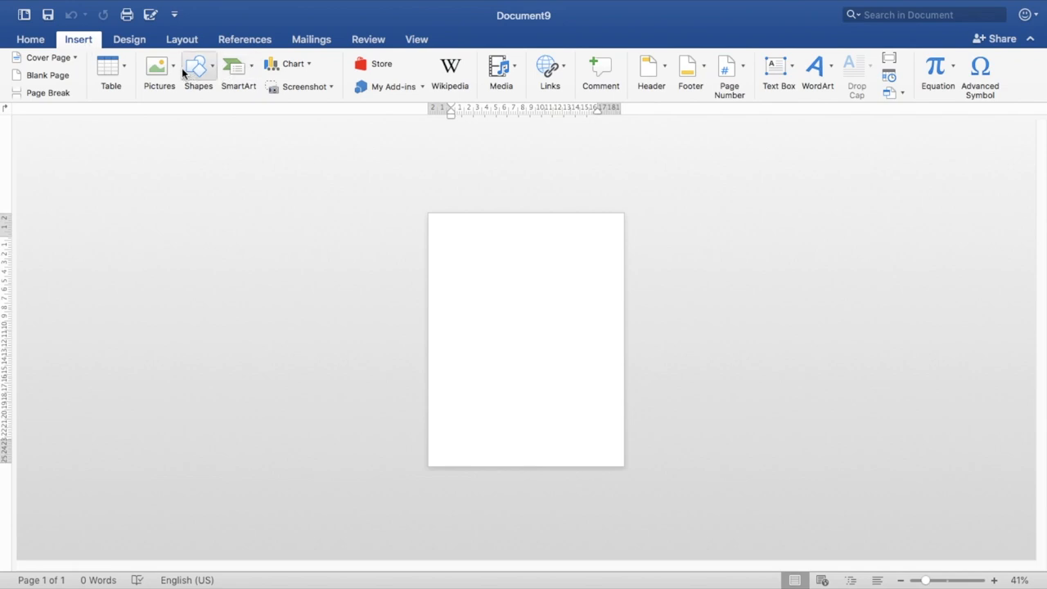
Step: Insert A.jpg from the Templates folder as a picture on the page
click(159, 65)
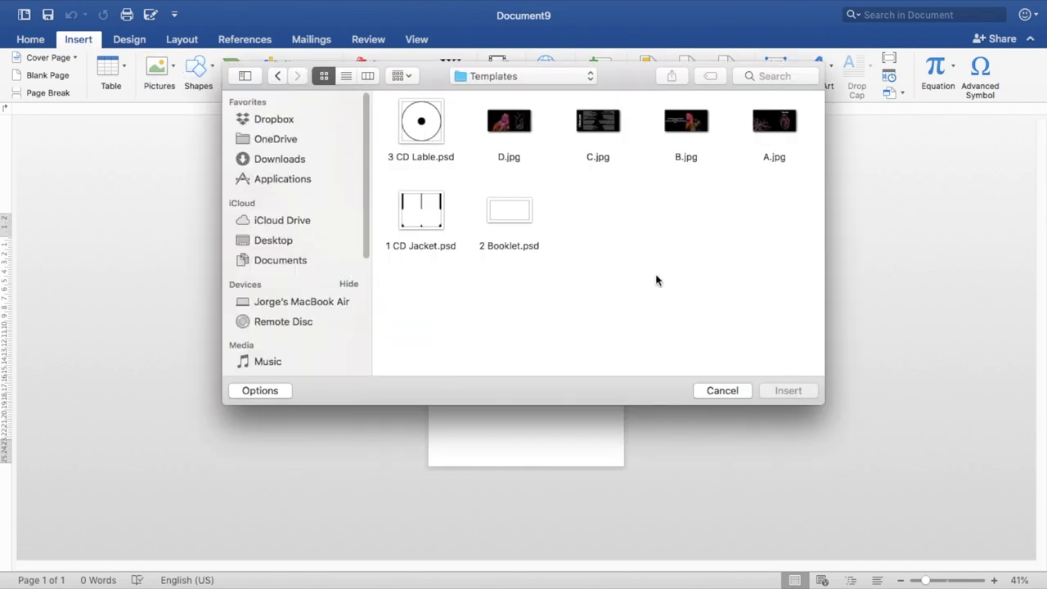
click(774, 121)
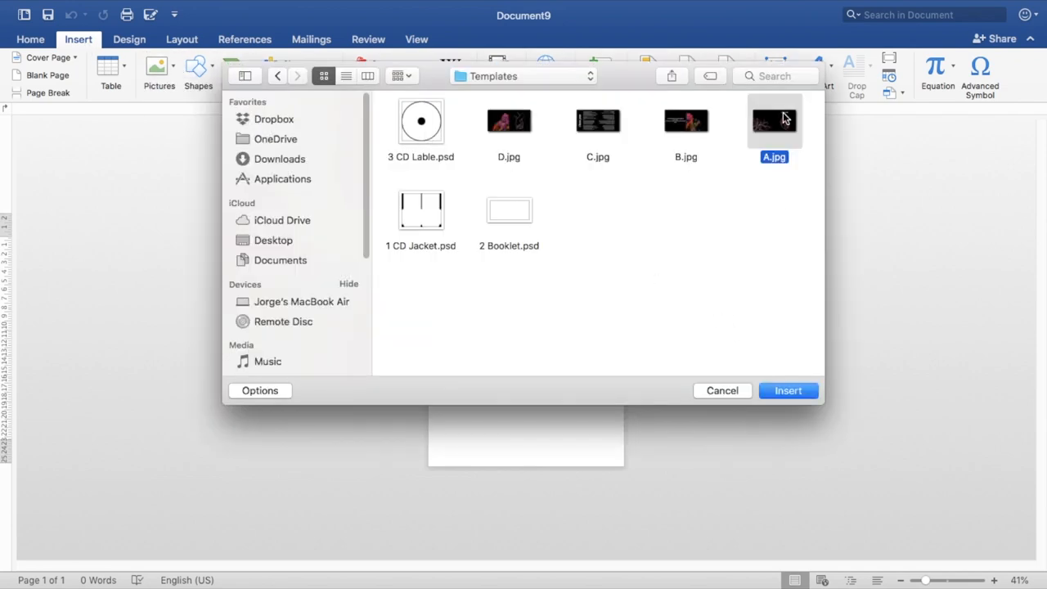
click(787, 391)
text(12)
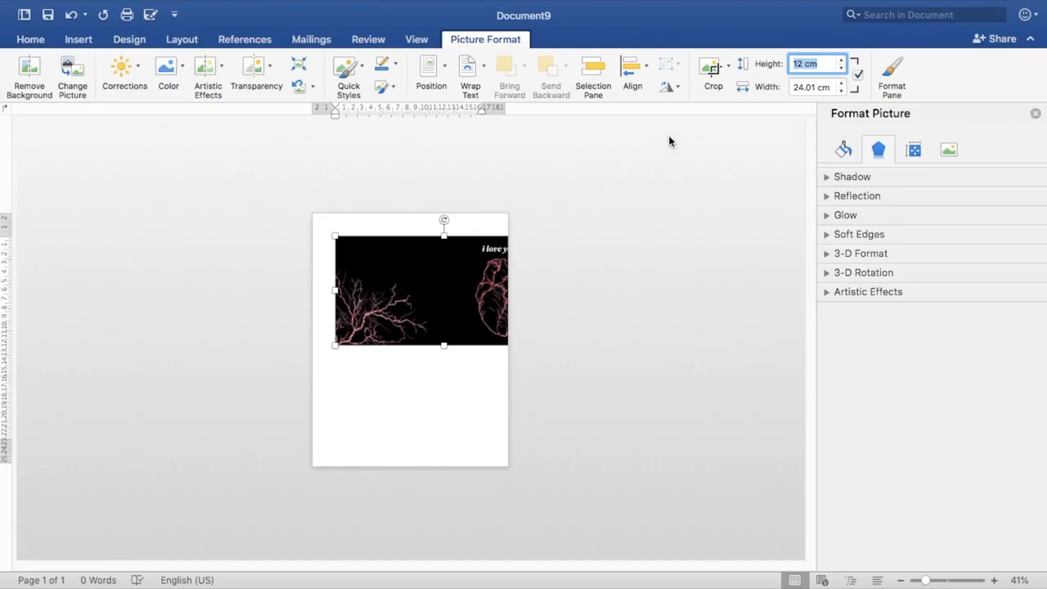
Step: Rotate the A.jpg picture left 90° so it stands upright
click(666, 85)
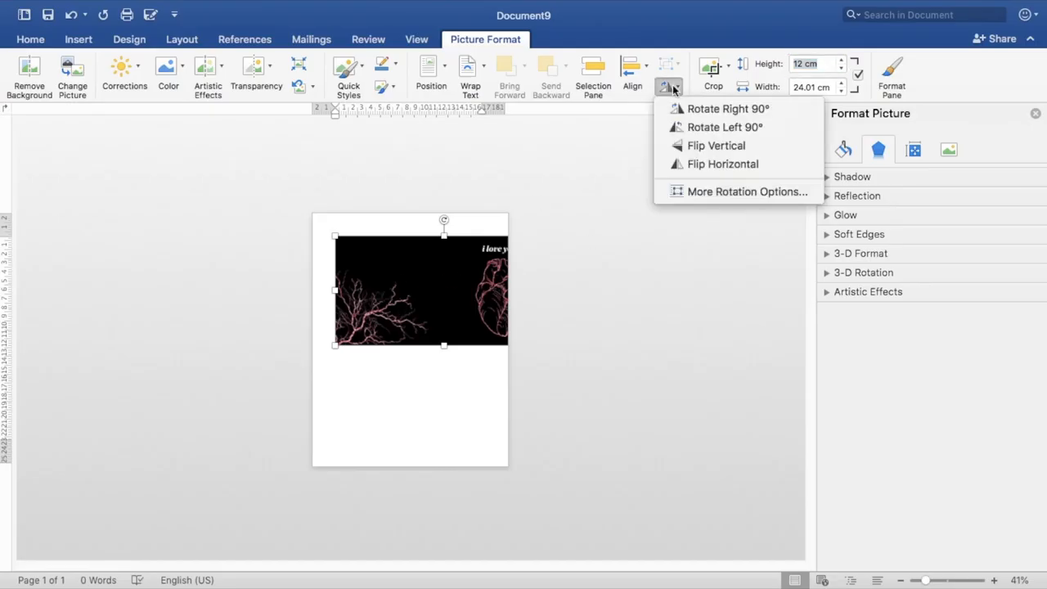
mouse_move(716, 146)
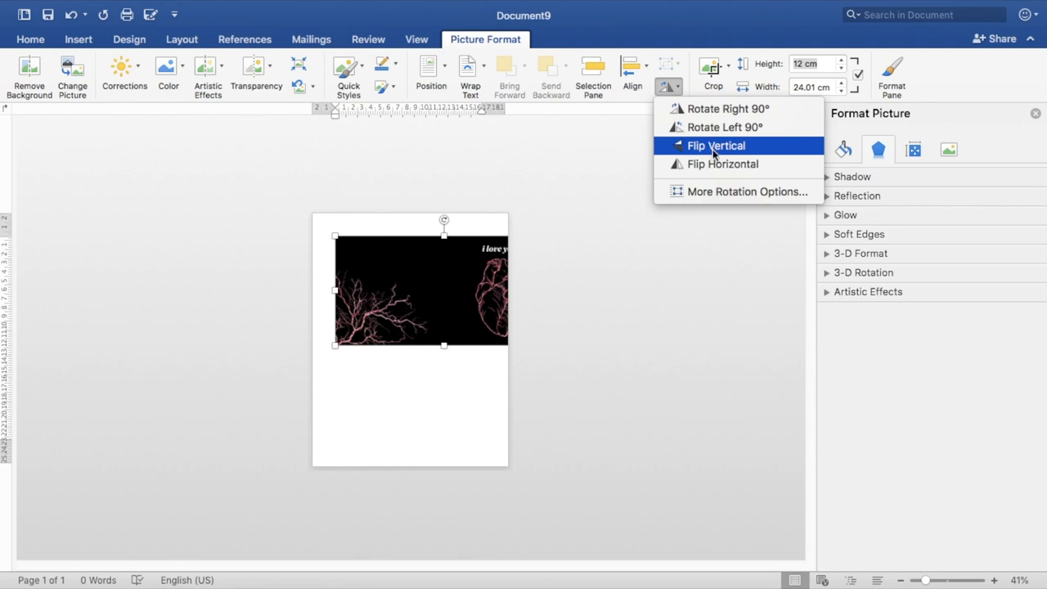
mouse_move(698, 109)
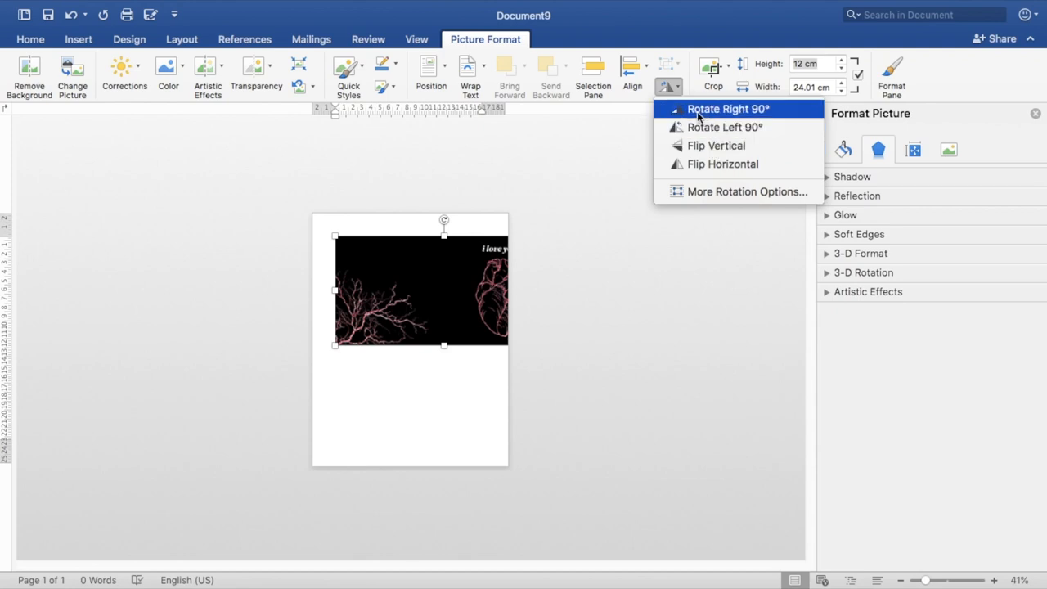
mouse_move(696, 139)
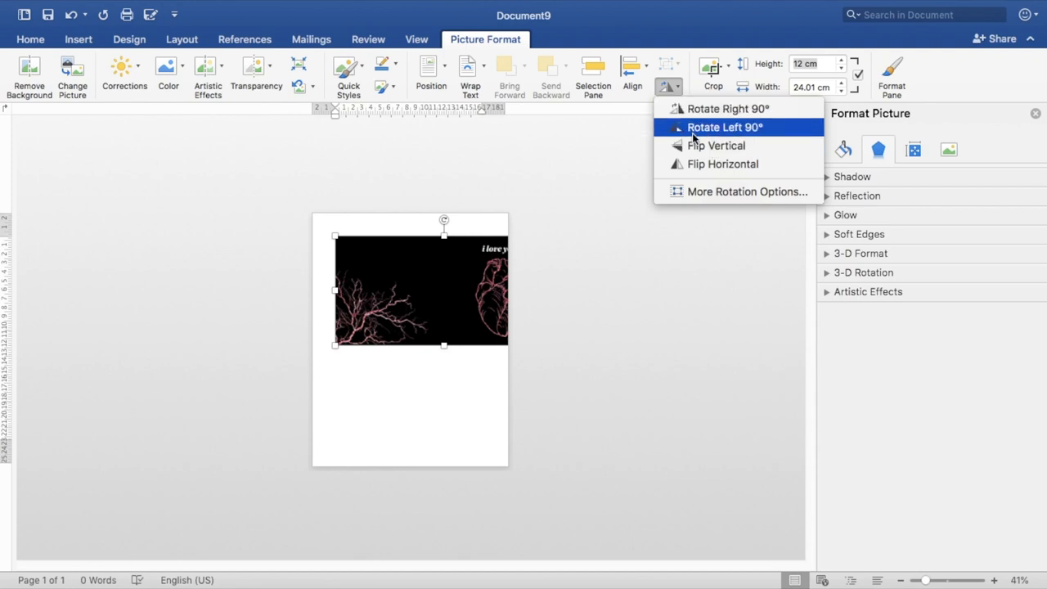
click(730, 127)
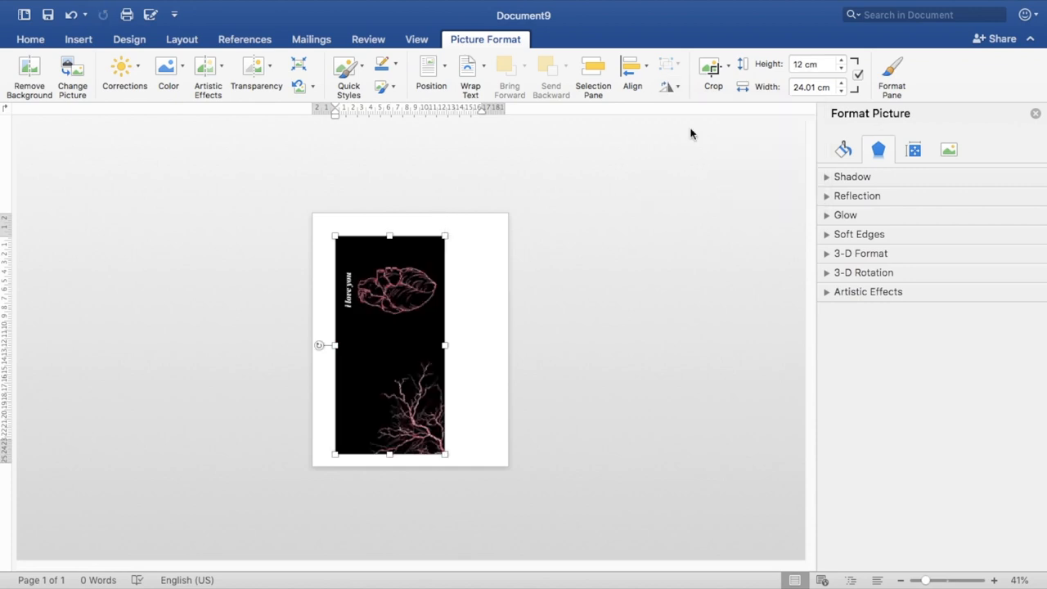
mouse_move(393, 315)
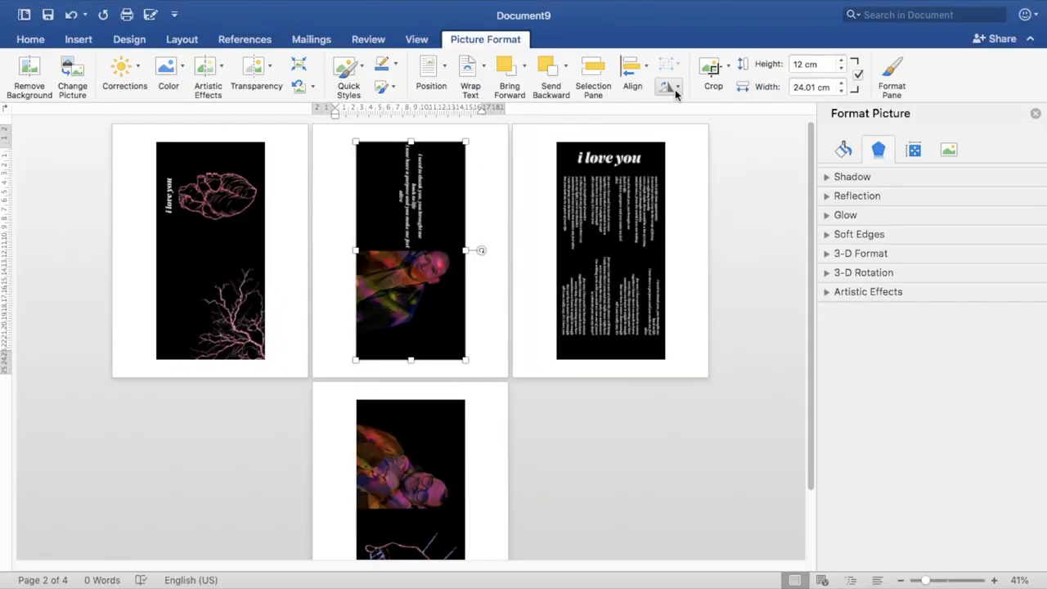
Step: Bring up the print commands for the four-page booklet document
click(664, 85)
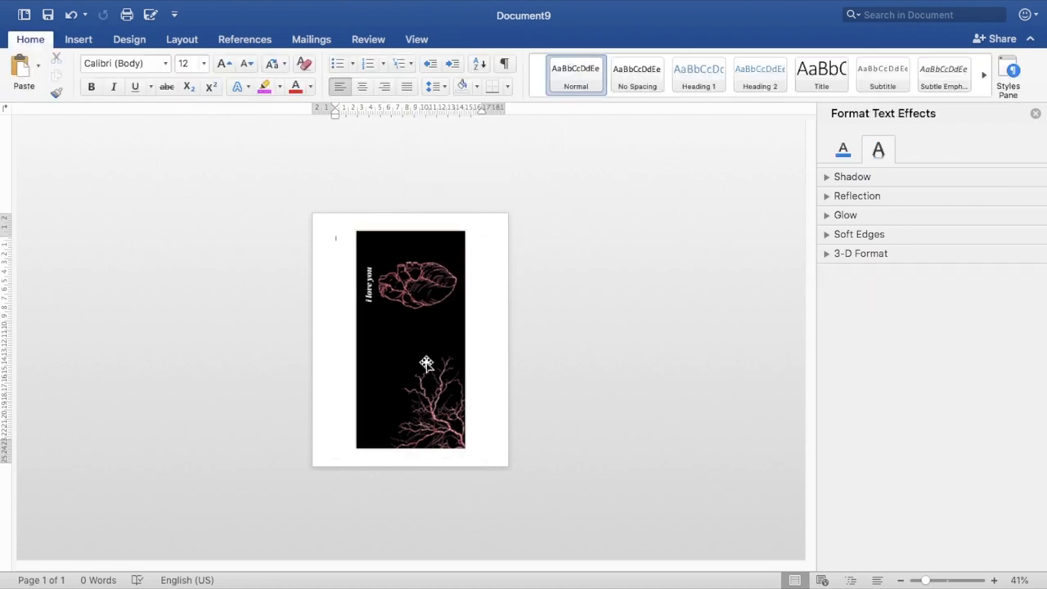
click(68, 8)
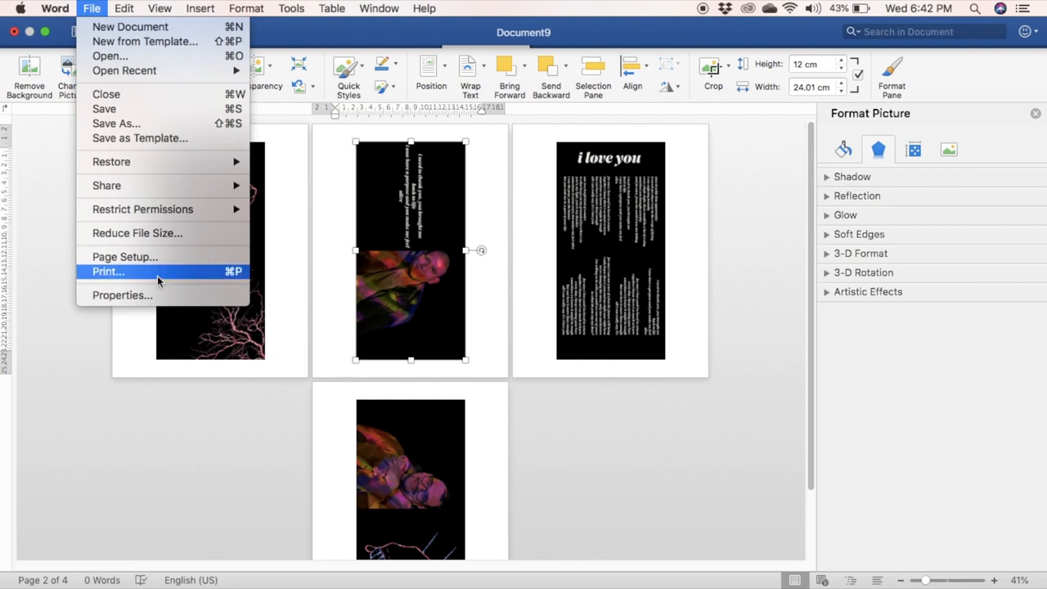